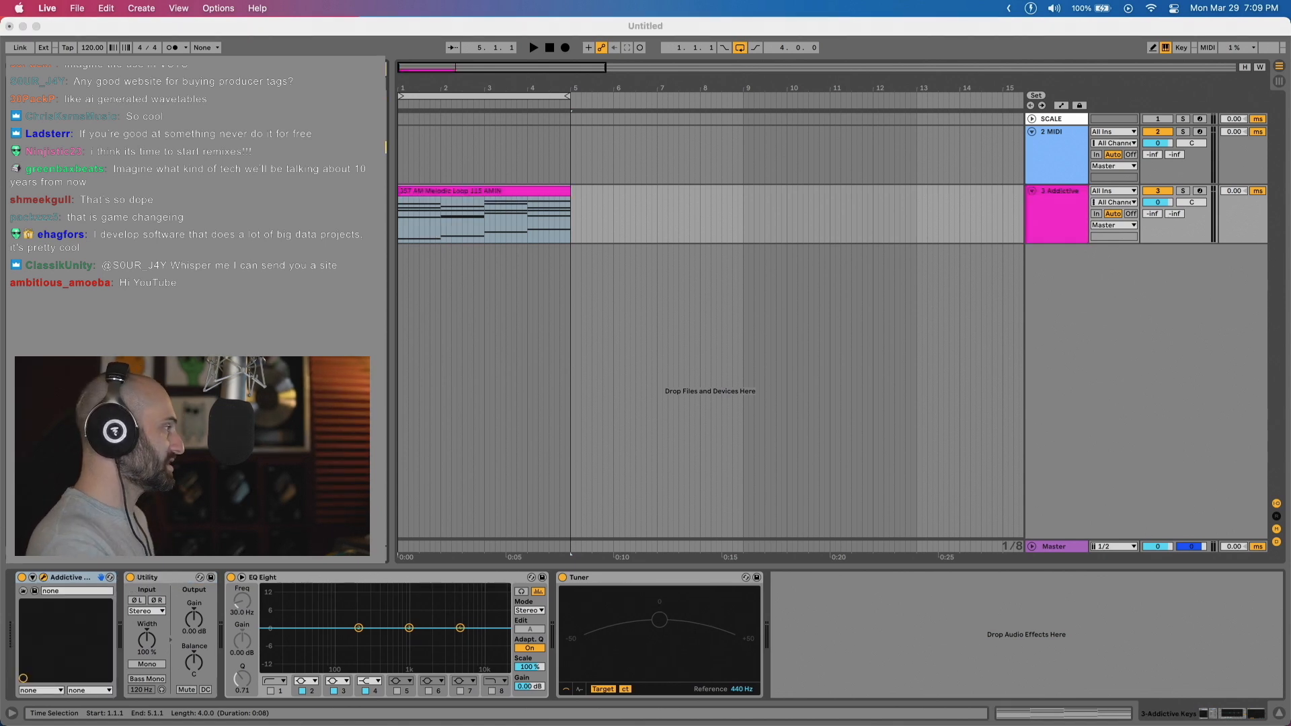
Select the Utility, EQ Eight and Tuner effects after Addictive Keys for deletion.
click(146, 577)
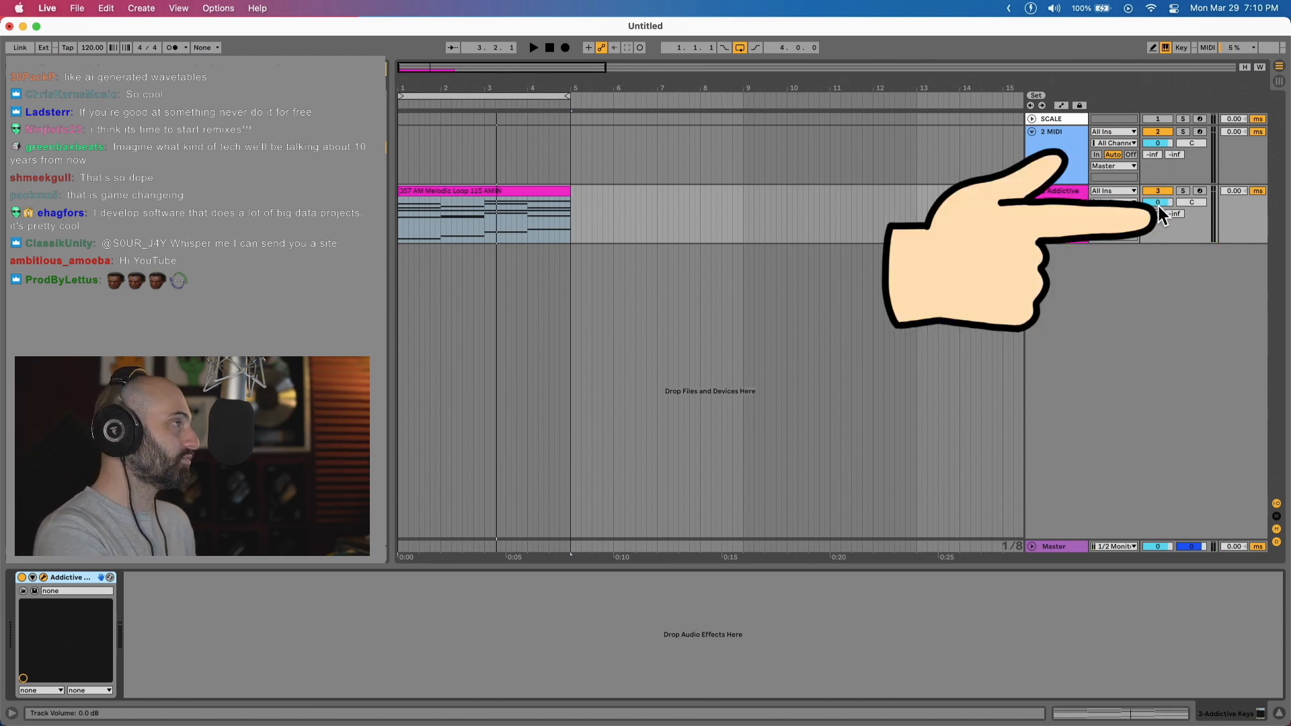
right_click(1157, 202)
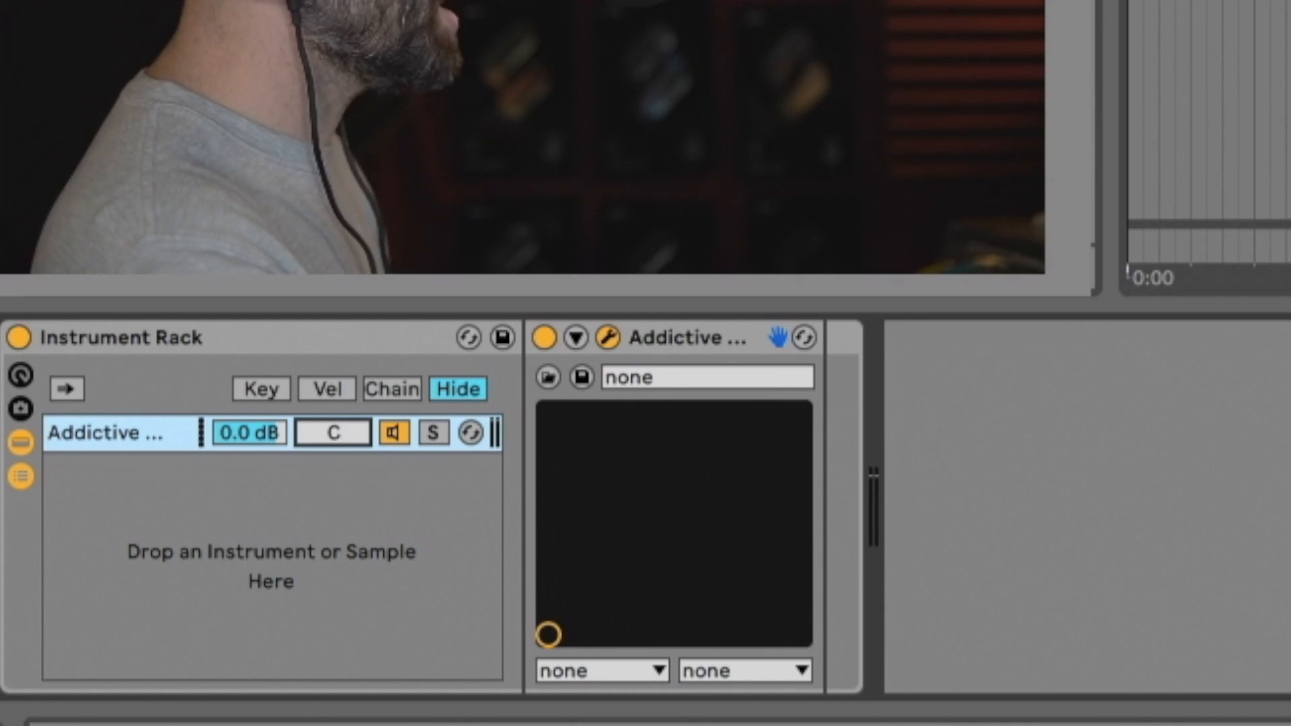
Bring up the macro-mapping context menu on the Addictive Keys chain volume.
right_click(247, 433)
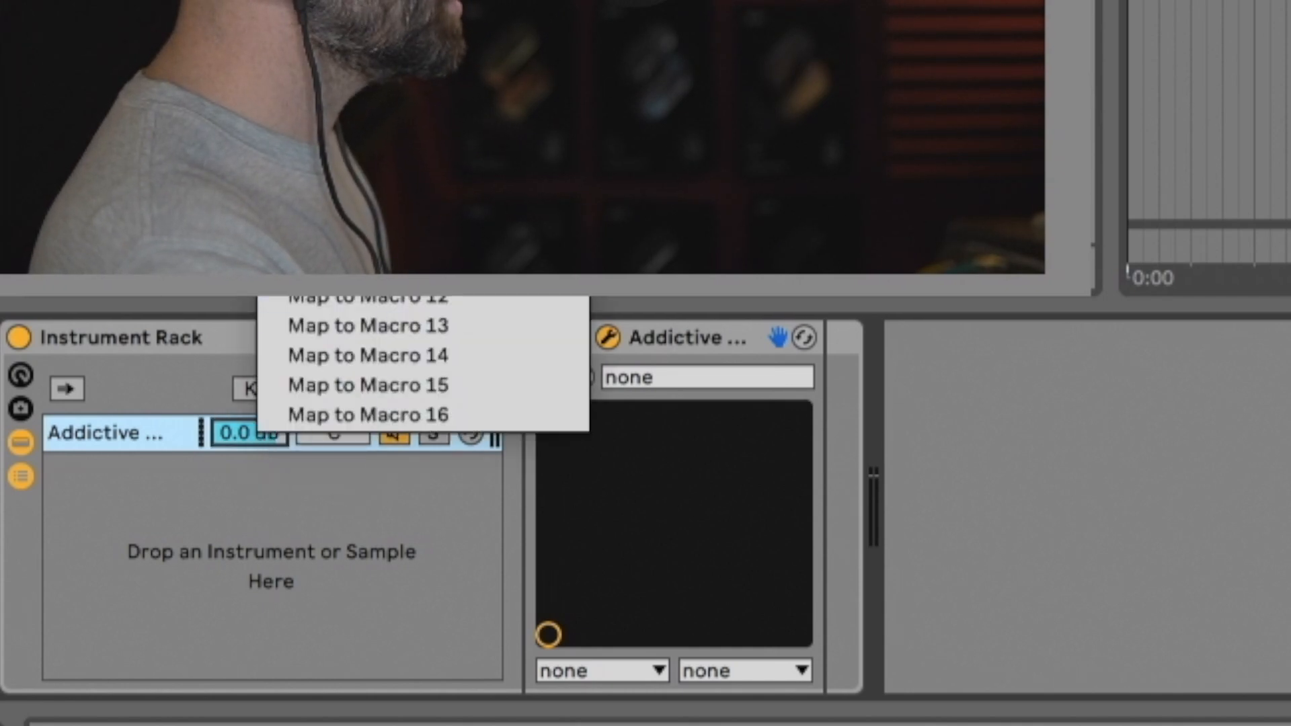